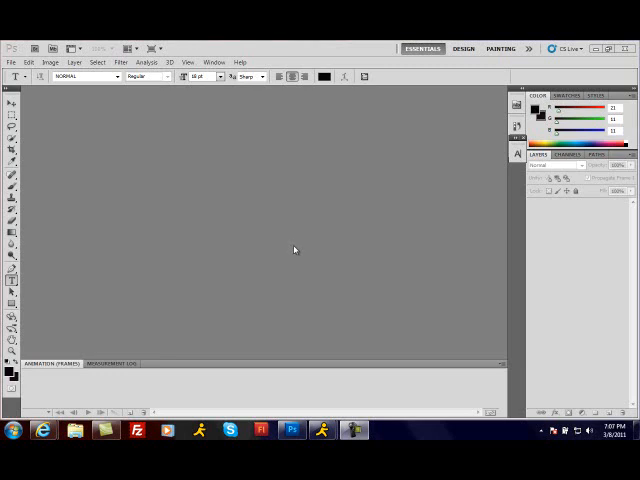
pyautogui.moveTo(307, 249)
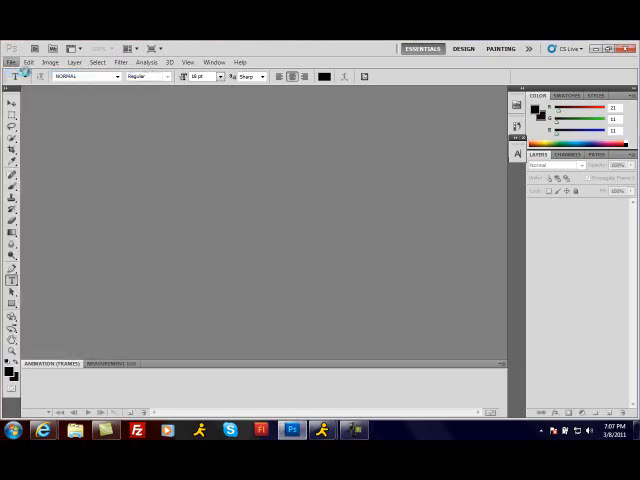
# Step: Start a new document sized 120 by 120 pixels at 72 ppi in RGB
pyautogui.click(9, 33)
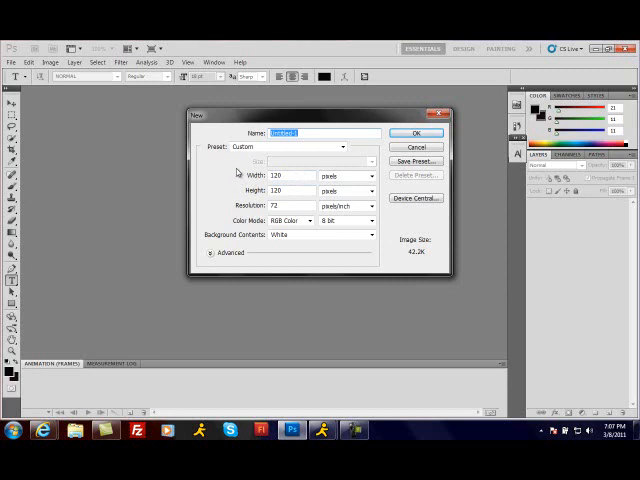
# Step: Create the 120×120 document with a black background and white chosen as text colour
pyautogui.click(415, 133)
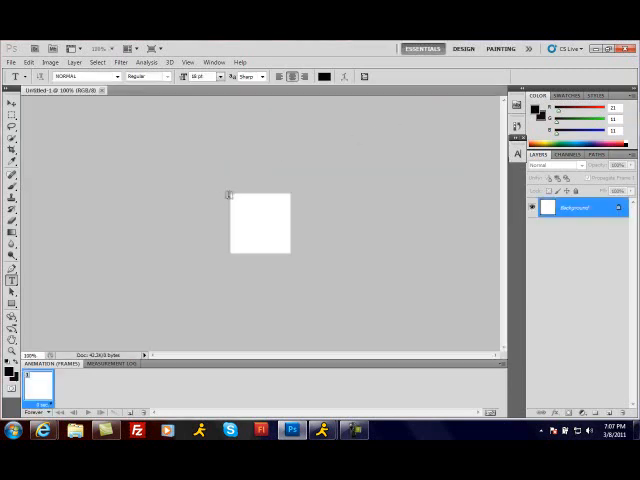
pyautogui.moveTo(465, 132)
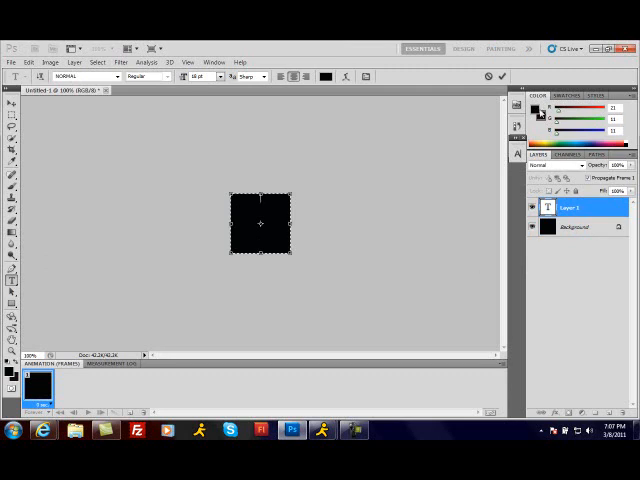
pyautogui.click(537, 111)
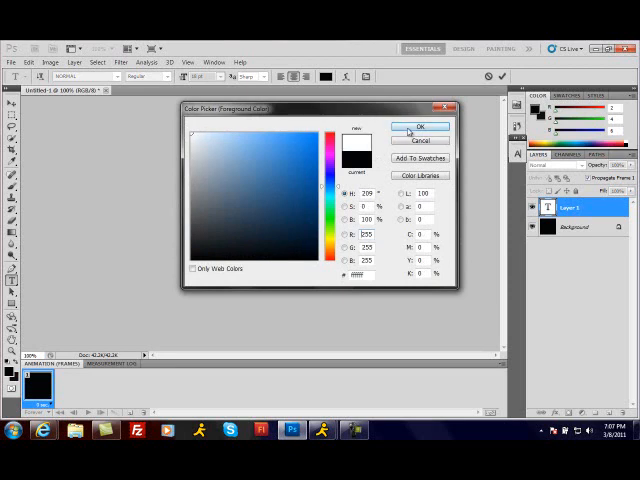
pyautogui.click(419, 127)
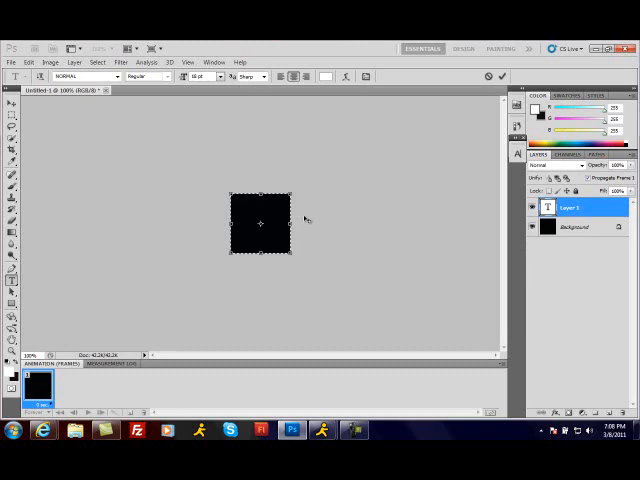
# Step: Type 'BEAST' and 'MODE' as two lines of white text on the canvas
pyautogui.write('BEAST')
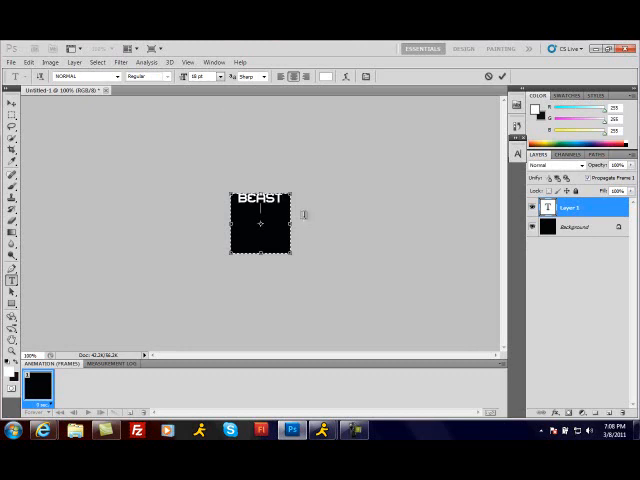
pyautogui.write('MODE')
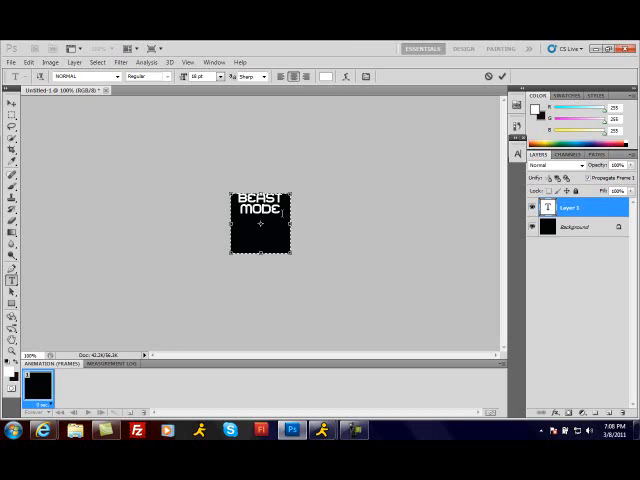
pyautogui.moveTo(82, 178)
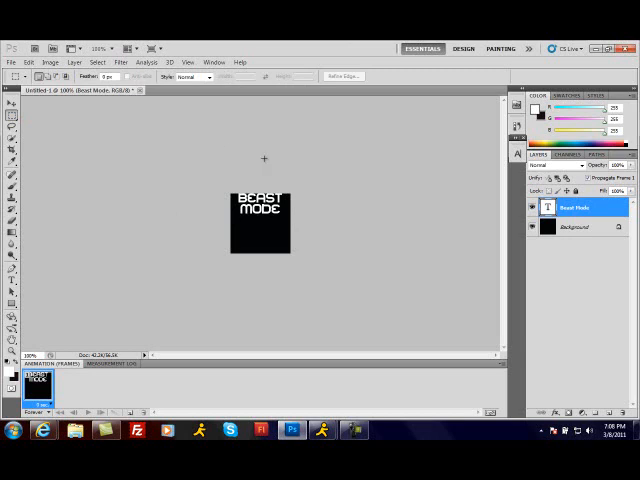
pyautogui.moveTo(266, 161)
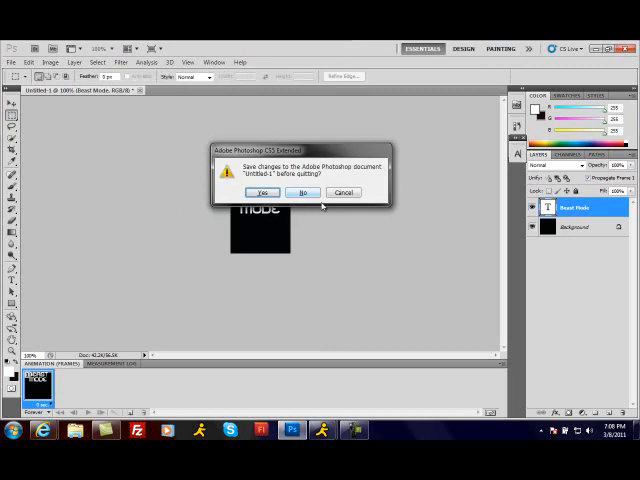
# Step: Stay in the document, then rotate the text diagonally and apply the transform
pyautogui.click(304, 192)
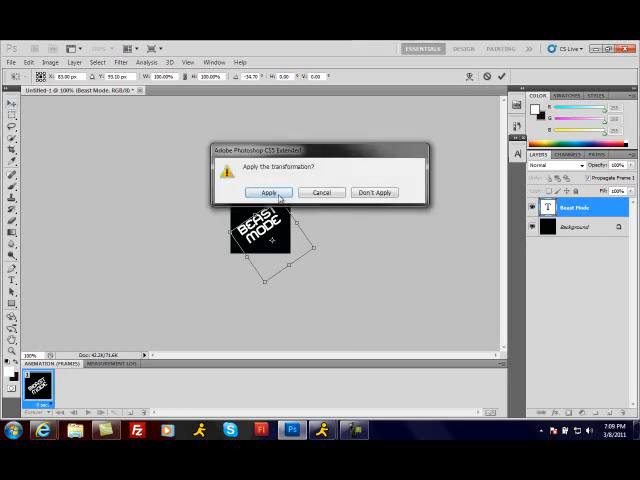
pyautogui.click(267, 192)
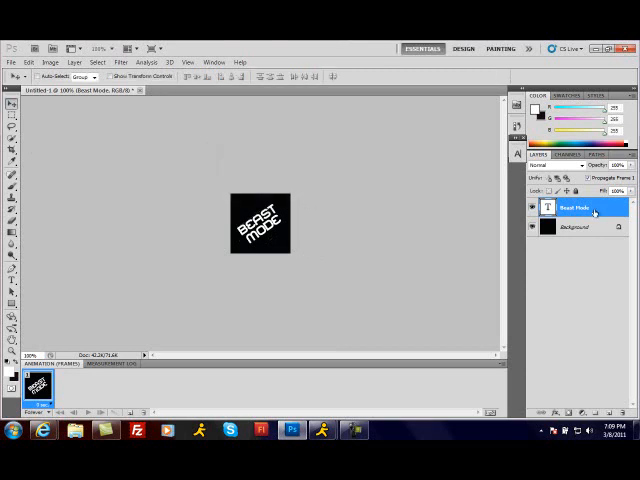
# Step: Duplicate the Beast Mode text layer three times, giving four text layers
pyautogui.rightClick(568, 208)
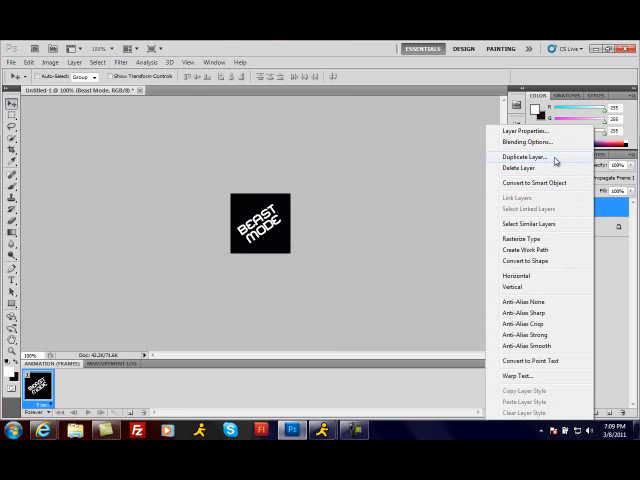
pyautogui.click(520, 157)
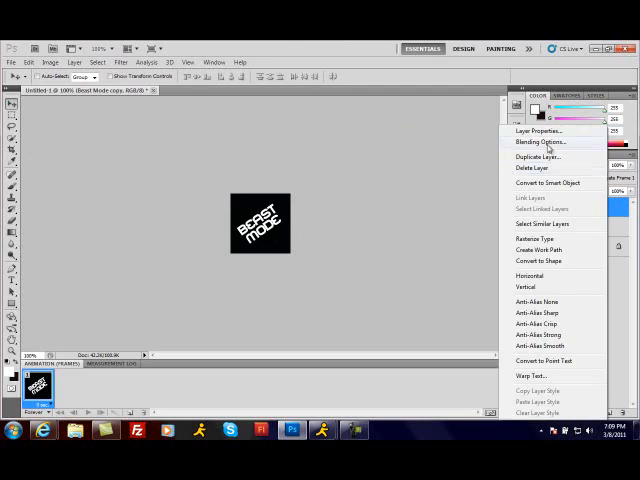
pyautogui.click(538, 156)
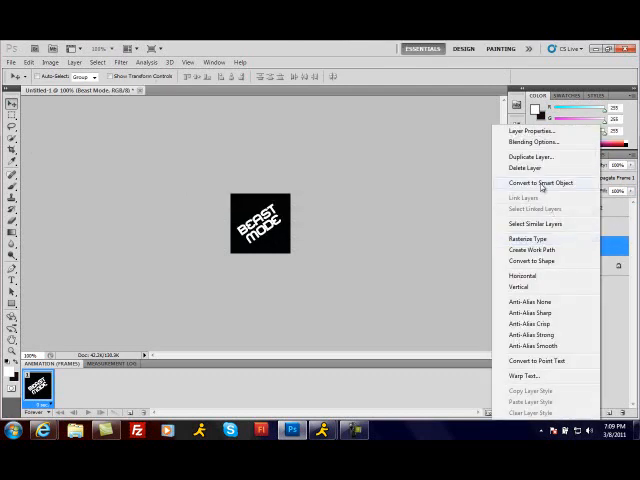
pyautogui.click(530, 156)
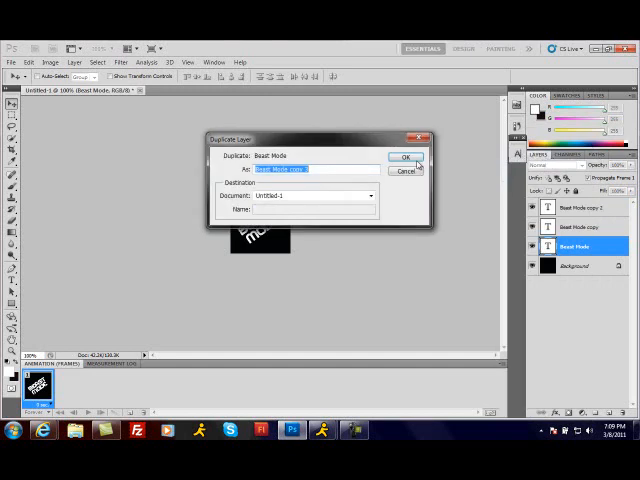
pyautogui.click(405, 157)
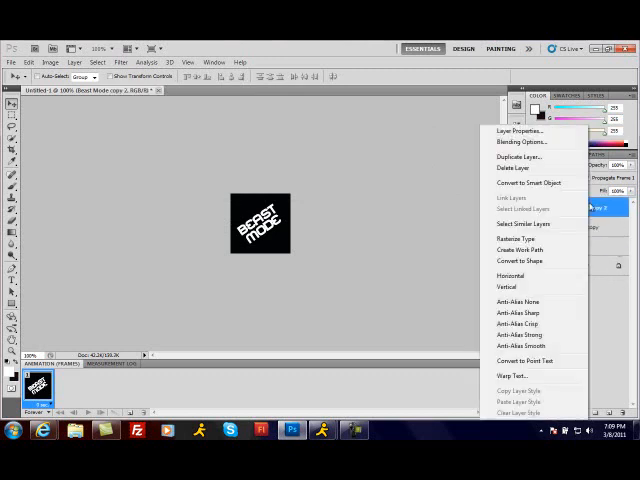
pyautogui.click(519, 157)
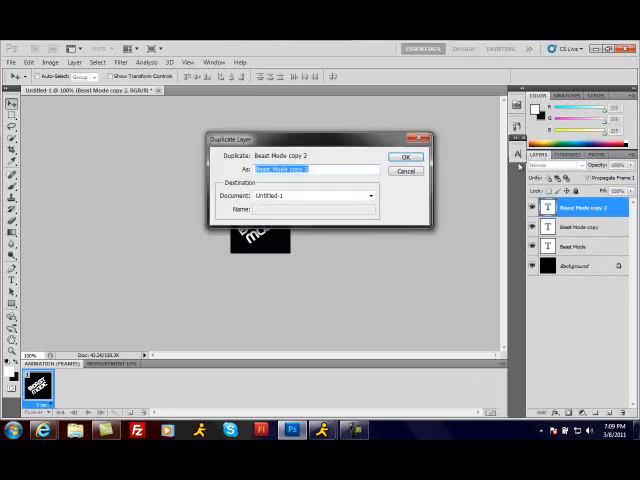
pyautogui.click(406, 156)
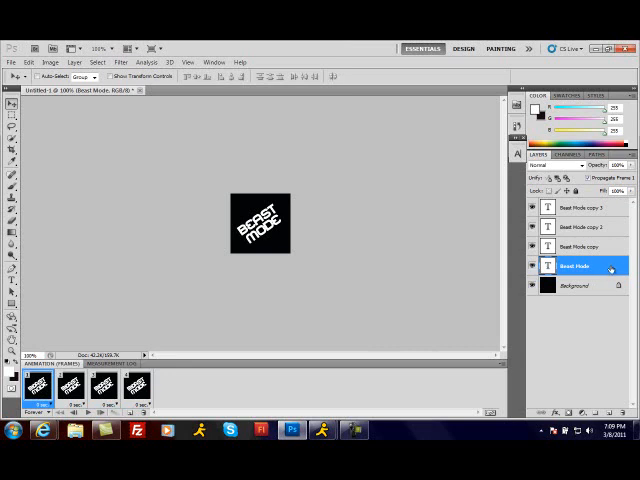
# Step: Give the original Beast Mode layer a strong blue outer glow
pyautogui.click(13, 88)
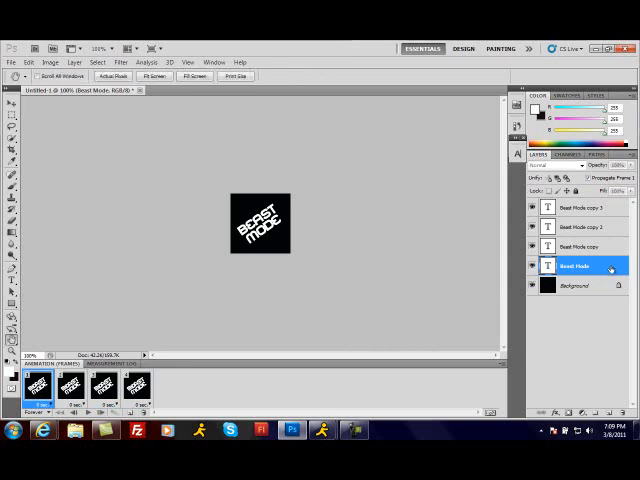
pyautogui.doubleClick(575, 266)
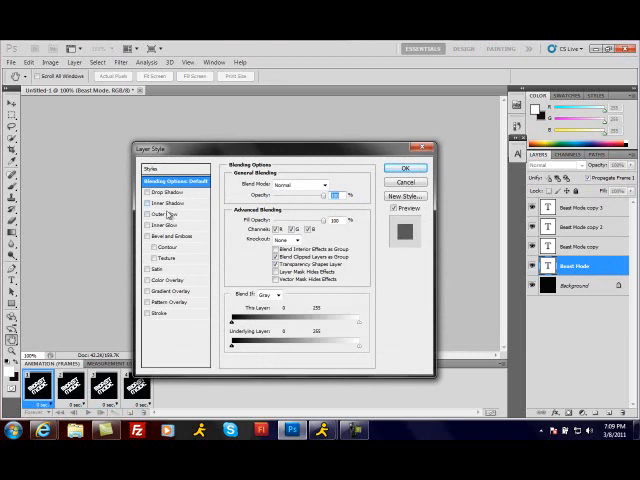
pyautogui.click(163, 214)
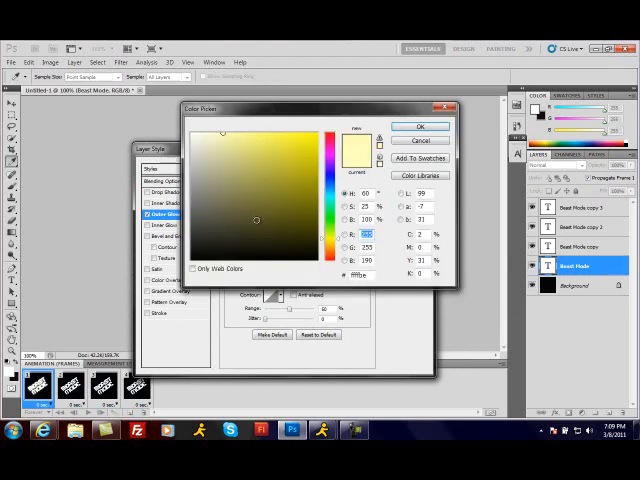
pyautogui.click(330, 180)
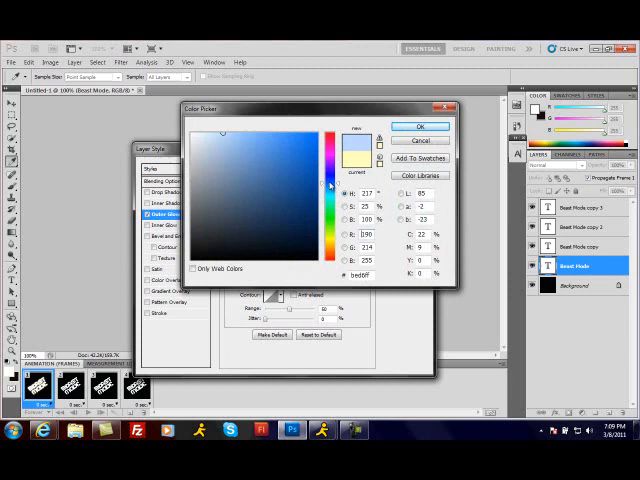
pyautogui.click(298, 129)
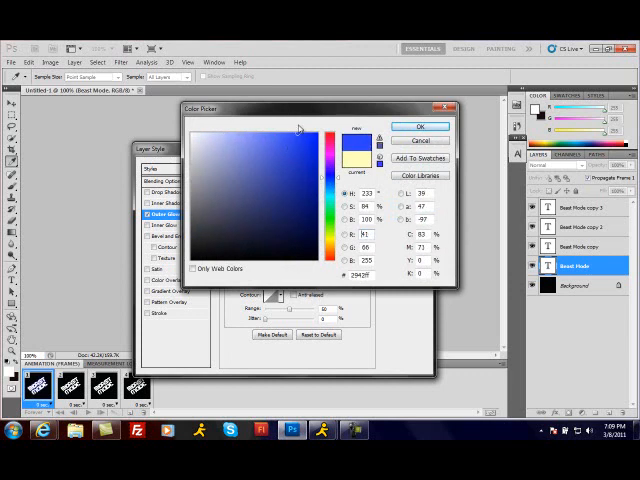
pyautogui.click(419, 126)
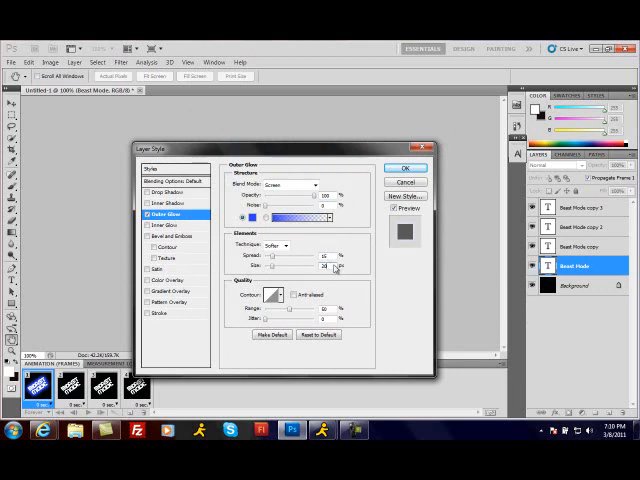
pyautogui.click(406, 167)
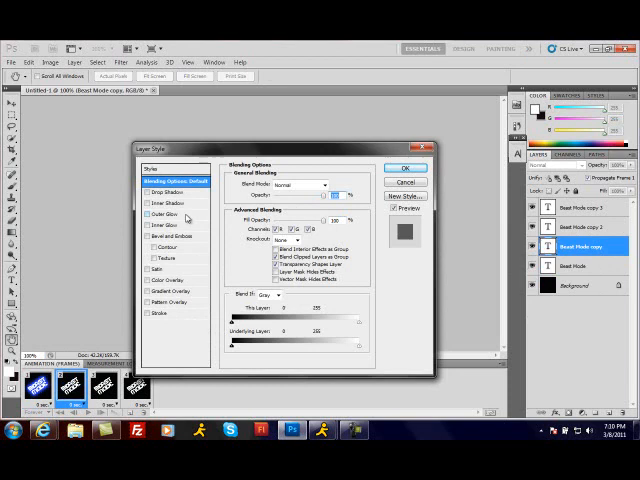
# Step: Add a green outer glow to the Beast Mode copy layer
pyautogui.click(166, 214)
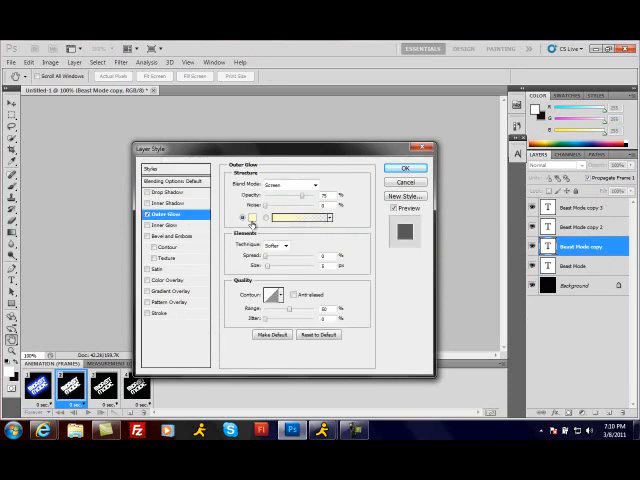
pyautogui.click(253, 218)
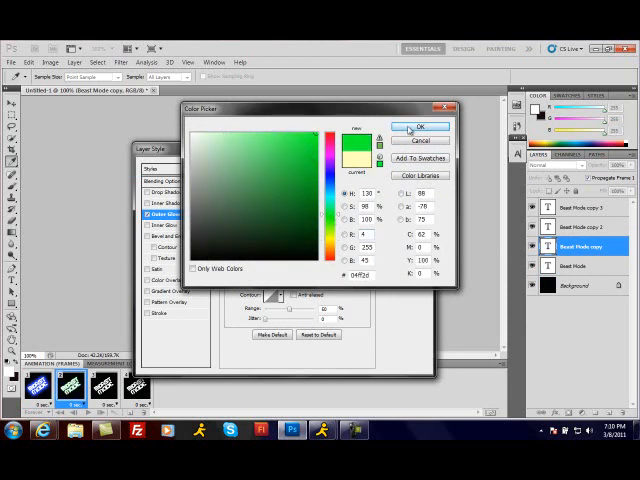
pyautogui.click(424, 125)
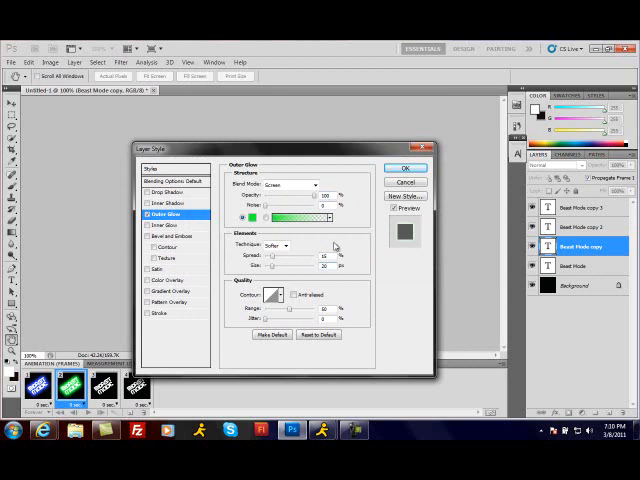
pyautogui.click(406, 167)
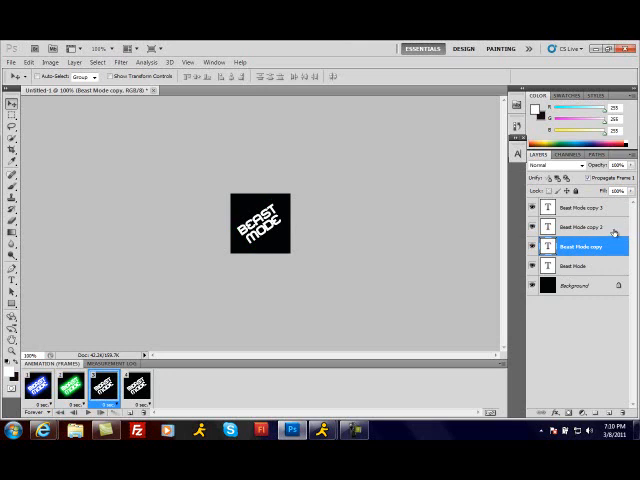
# Step: Give Beast Mode copy 2 a pink outer glow with spread 15 and size 20
pyautogui.doubleClick(575, 229)
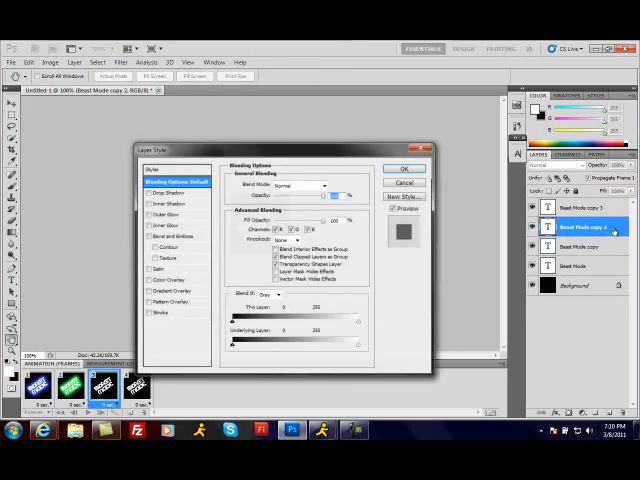
pyautogui.click(161, 217)
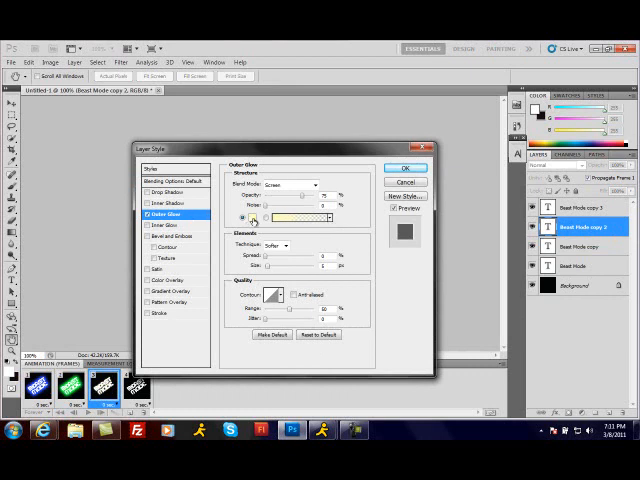
pyautogui.click(295, 217)
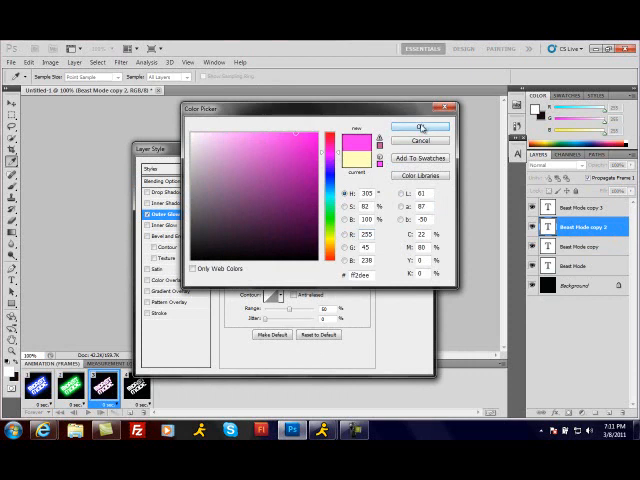
pyautogui.click(420, 126)
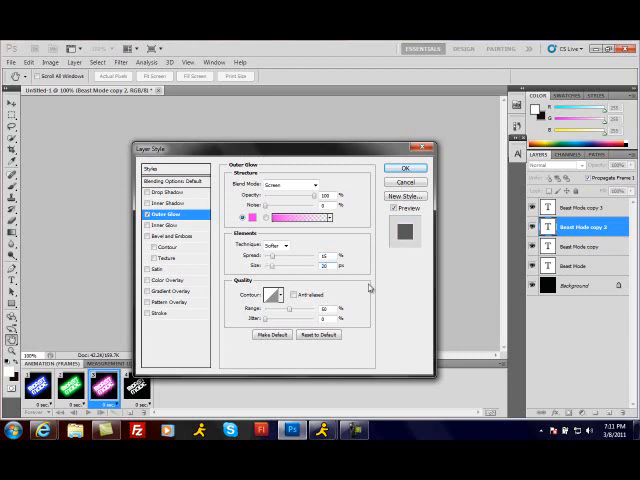
pyautogui.click(406, 167)
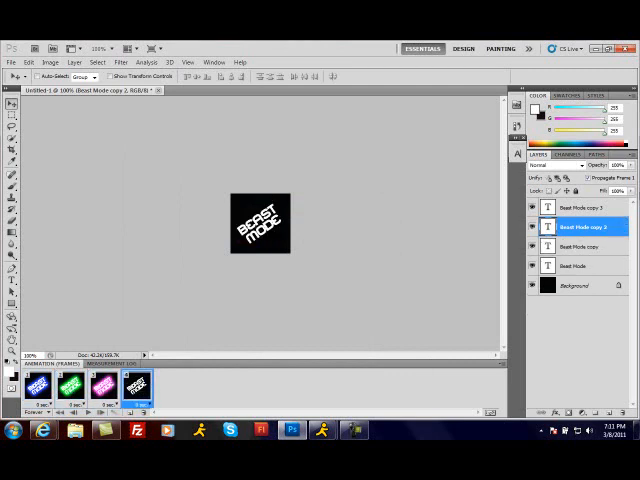
pyautogui.click(580, 208)
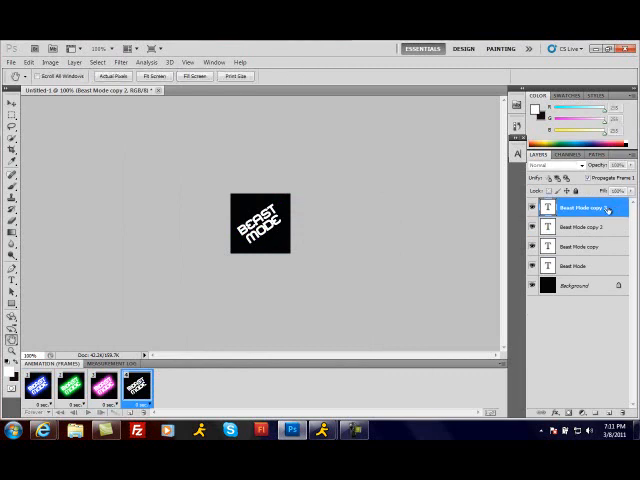
# Step: Give Beast Mode copy 3 a red outer glow with spread 15 and size 20
pyautogui.doubleClick(575, 207)
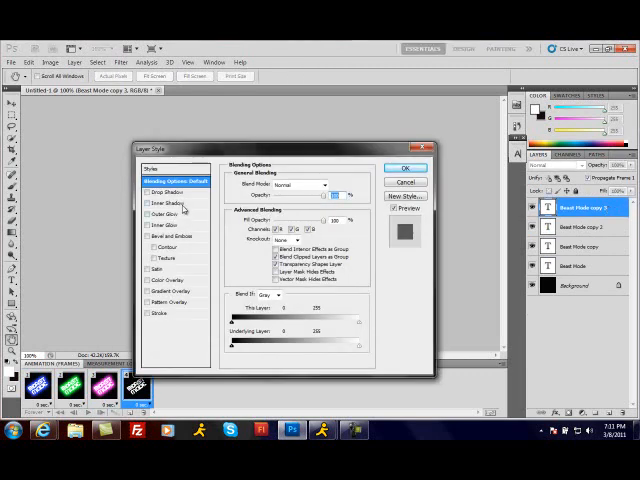
pyautogui.click(167, 214)
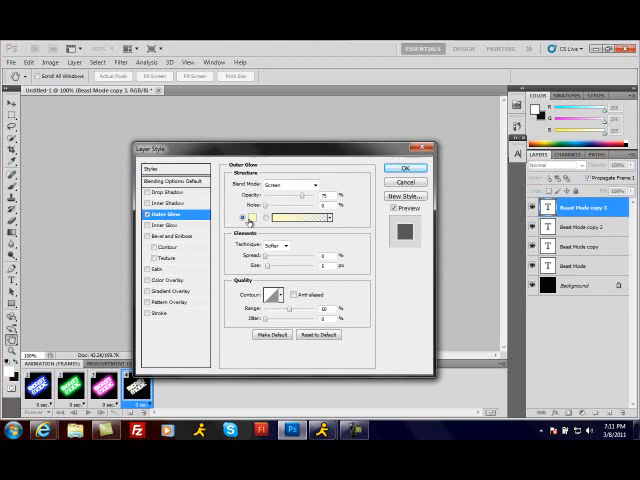
pyautogui.click(250, 217)
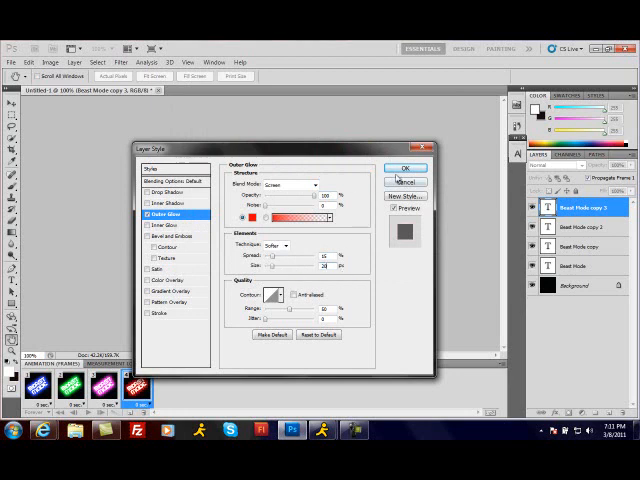
pyautogui.click(406, 167)
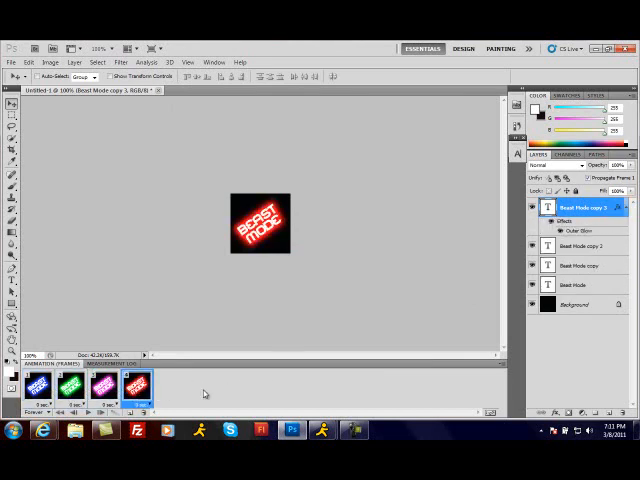
# Step: Set all four frames to a 0.2-second delay and preview the animation
pyautogui.click(138, 402)
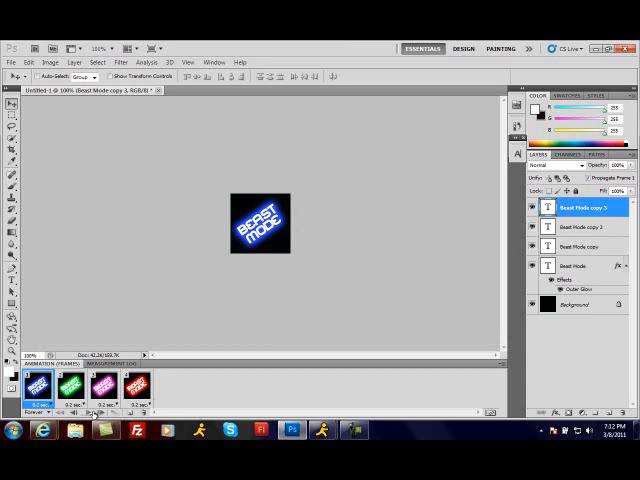
pyautogui.click(157, 386)
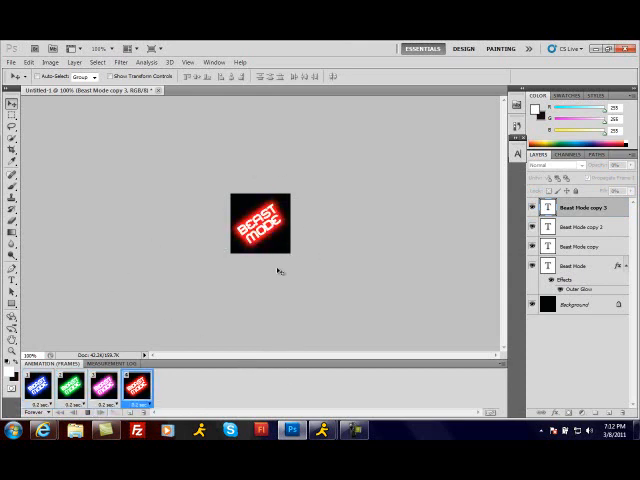
pyautogui.click(75, 390)
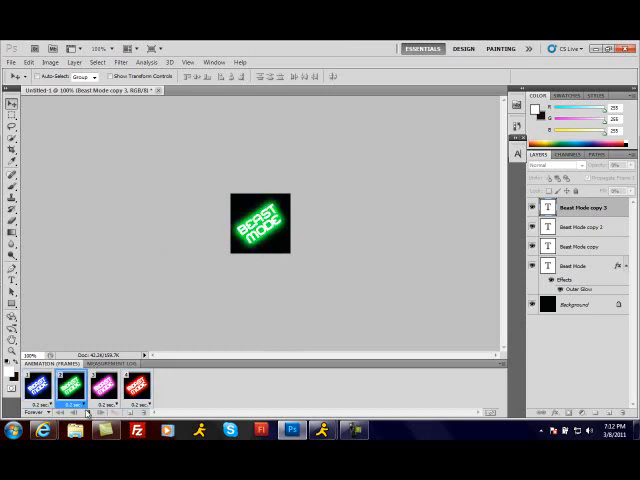
pyautogui.click(133, 390)
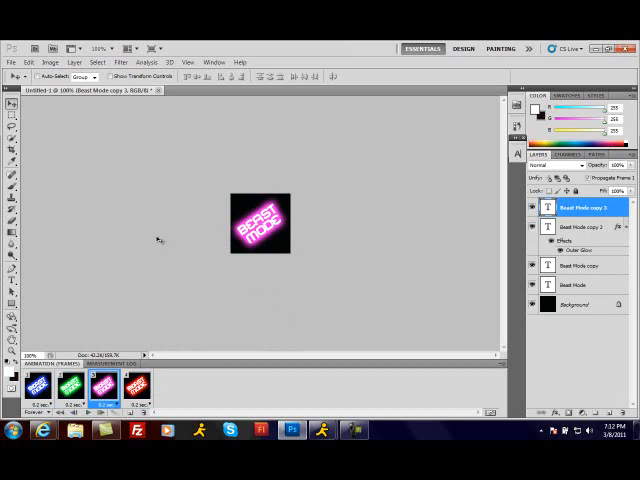
pyautogui.click(13, 62)
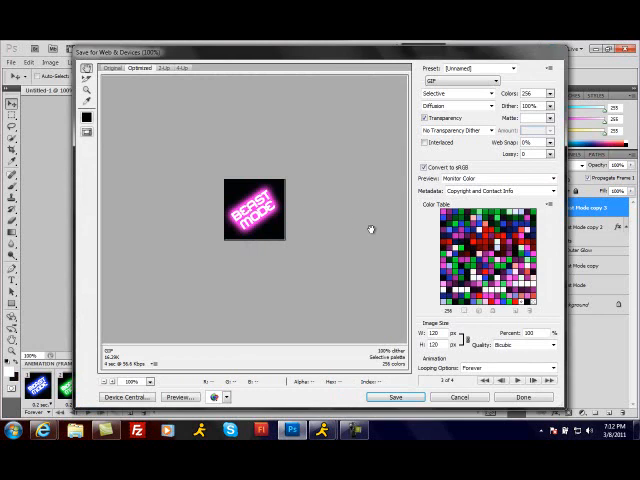
pyautogui.moveTo(301, 215)
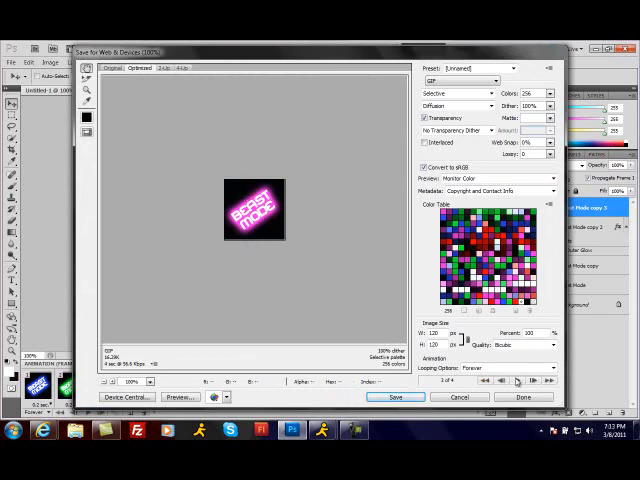
# Step: Preview the GIF export, set looping to Forever, and begin saving
pyautogui.click(524, 381)
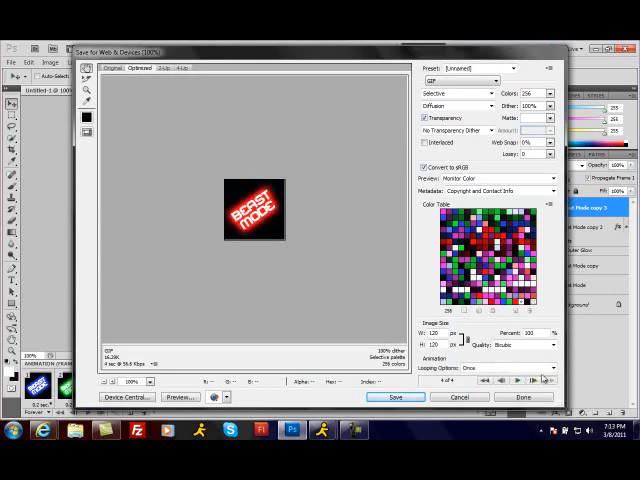
pyautogui.click(505, 377)
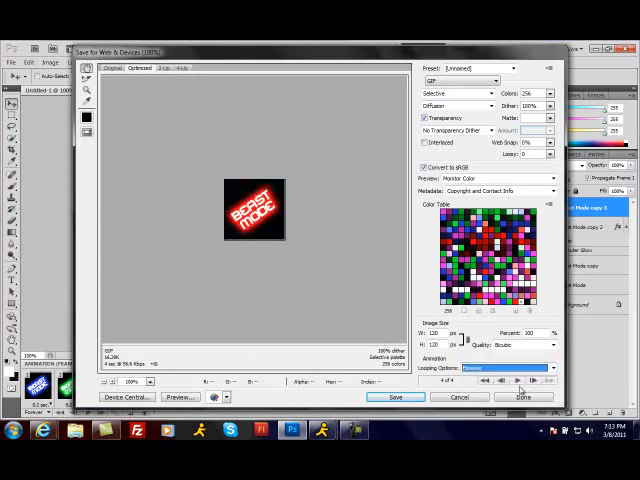
pyautogui.click(521, 381)
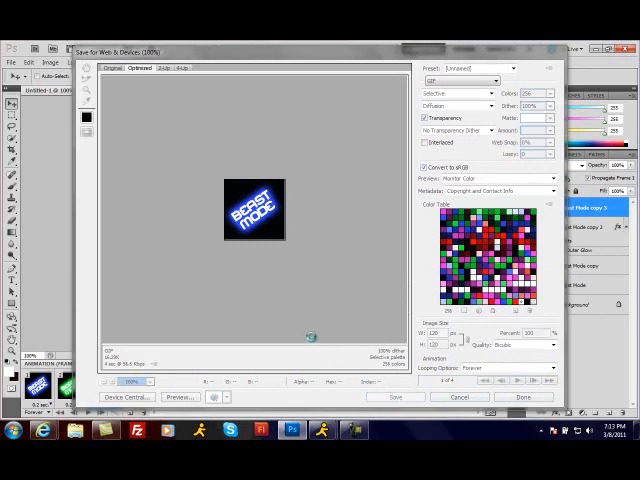
pyautogui.click(391, 397)
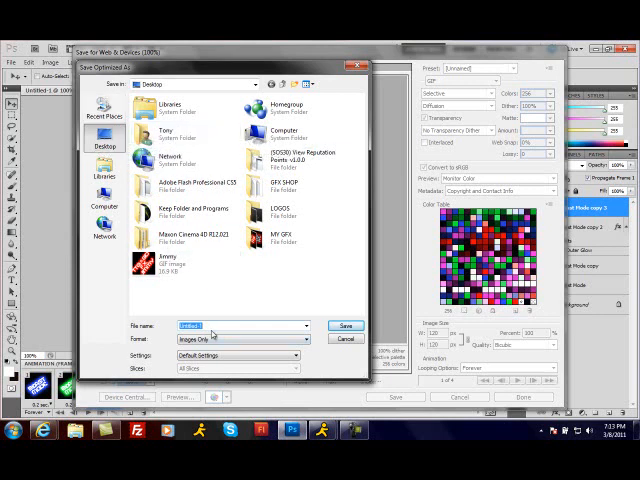
# Step: Save the optimized animated GIF to the desktop under the name 'Beast Mode'
pyautogui.write('B')
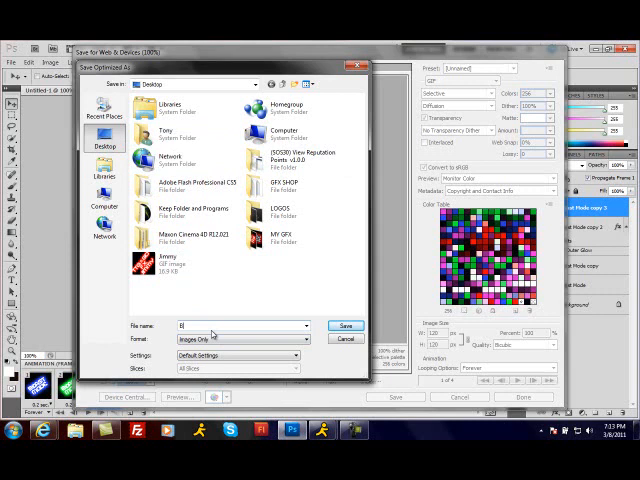
pyautogui.write('Beast MOde')
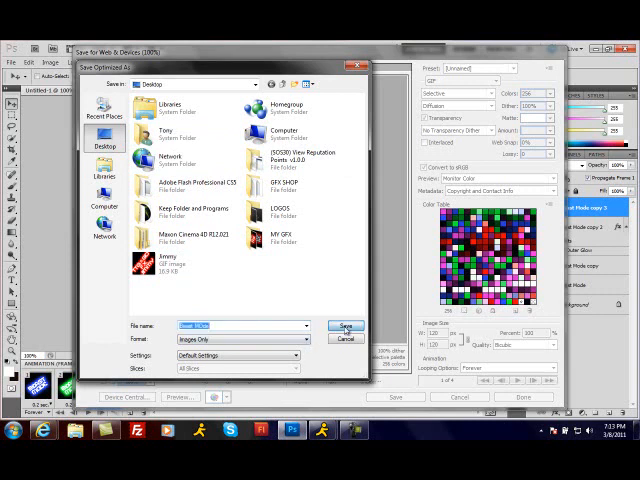
pyautogui.click(345, 337)
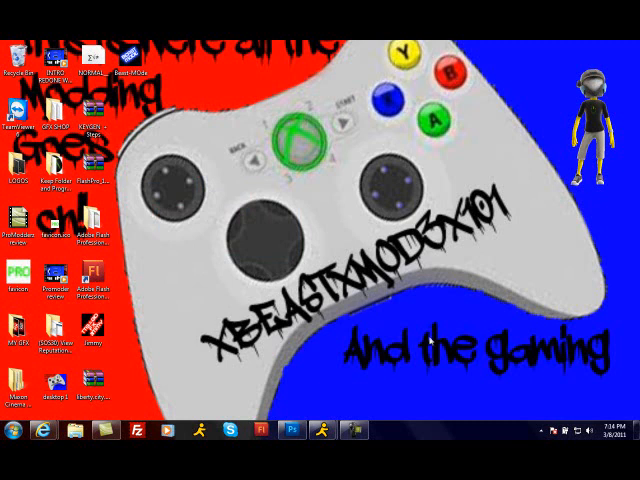
pyautogui.moveTo(288, 348)
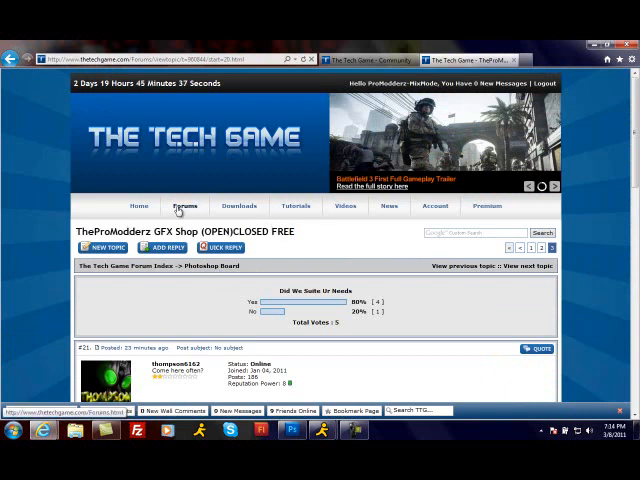
# Step: Go from the forum index to the Photoshop Board and scroll its topic list to the GFX Shop thread
pyautogui.click(185, 205)
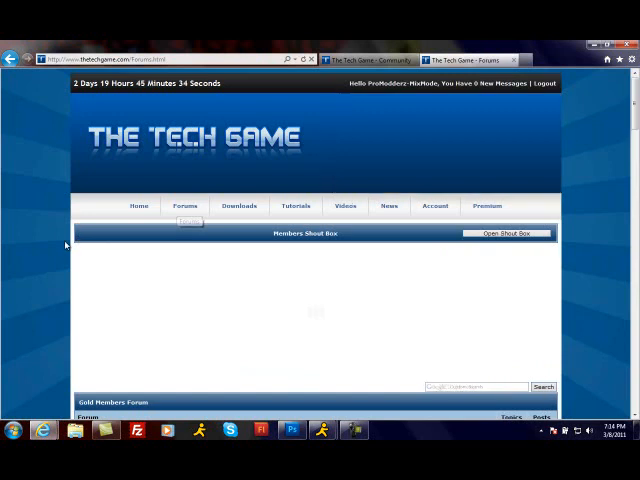
pyautogui.scroll(-3)
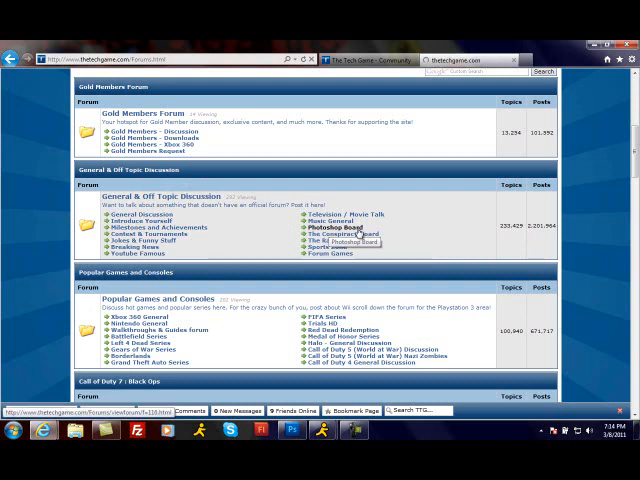
pyautogui.click(334, 226)
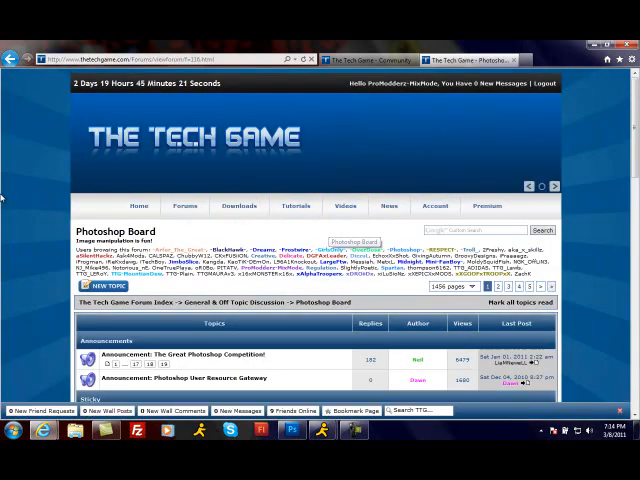
pyautogui.scroll(-3)
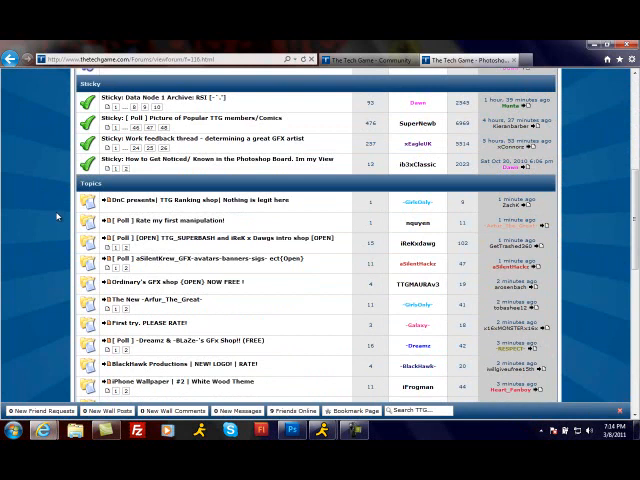
pyautogui.scroll(-3)
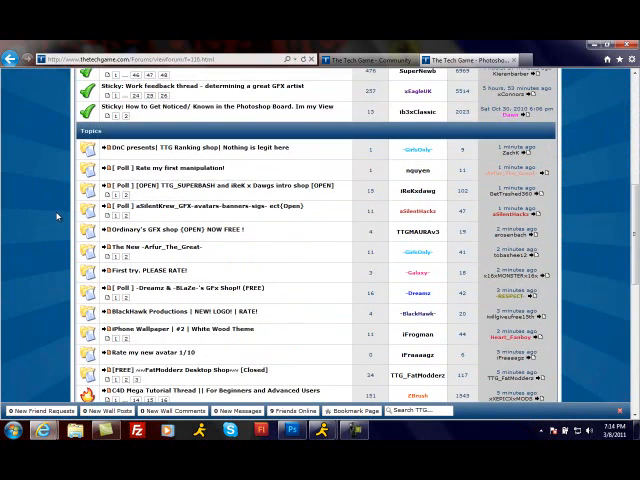
pyautogui.scroll(-3)
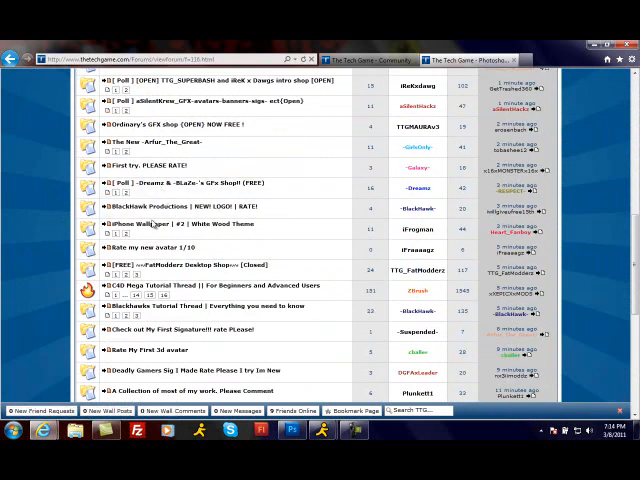
pyautogui.scroll(-3)
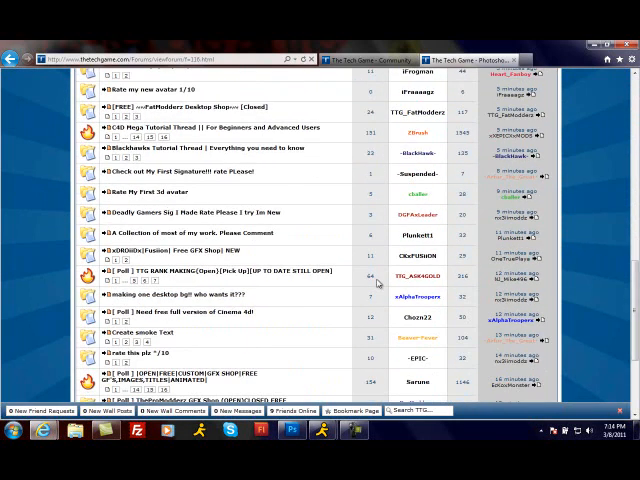
pyautogui.scroll(-3)
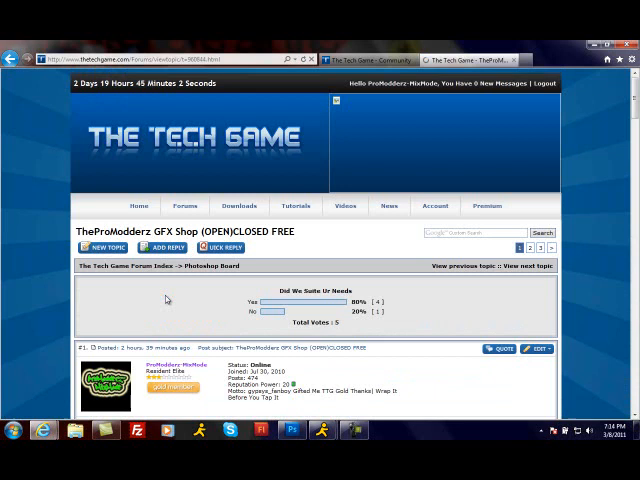
# Step: Scroll the opening post and reveal its hidden 'Click to View Content' gallery
pyautogui.scroll(-3)
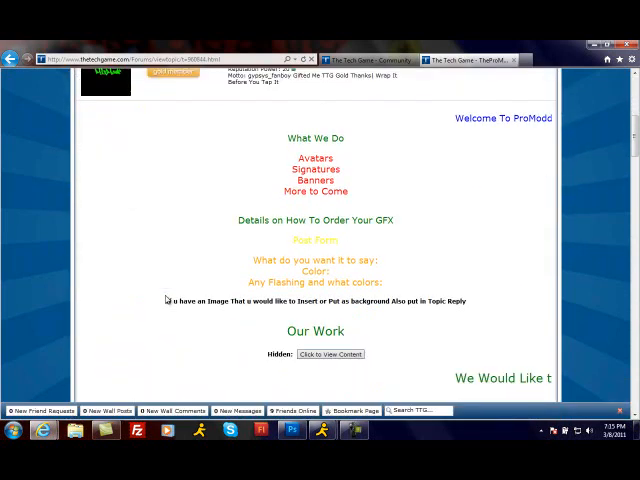
pyautogui.scroll(-3)
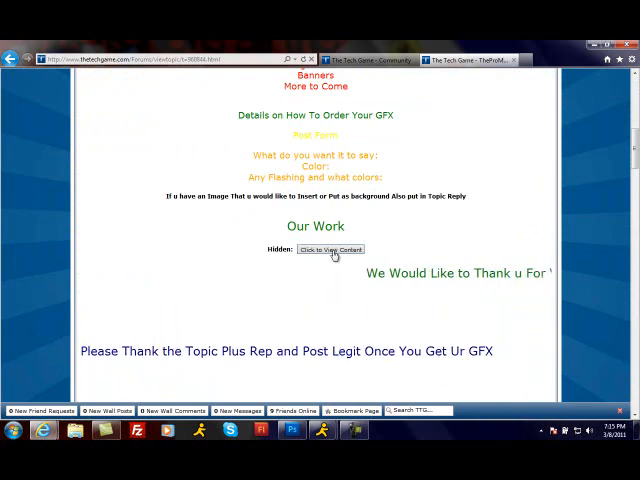
pyautogui.click(330, 249)
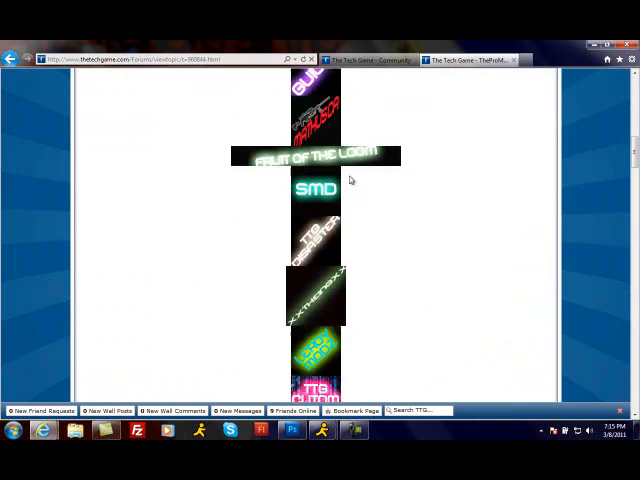
# Step: Scroll through the showcase banners down to the GFX request replies
pyautogui.scroll(-3)
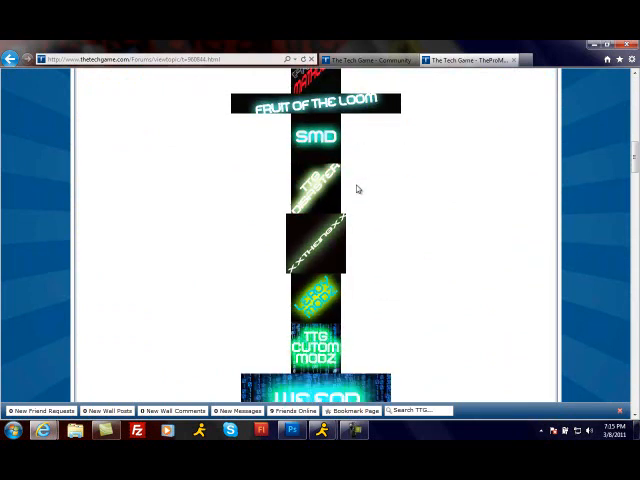
pyautogui.scroll(-3)
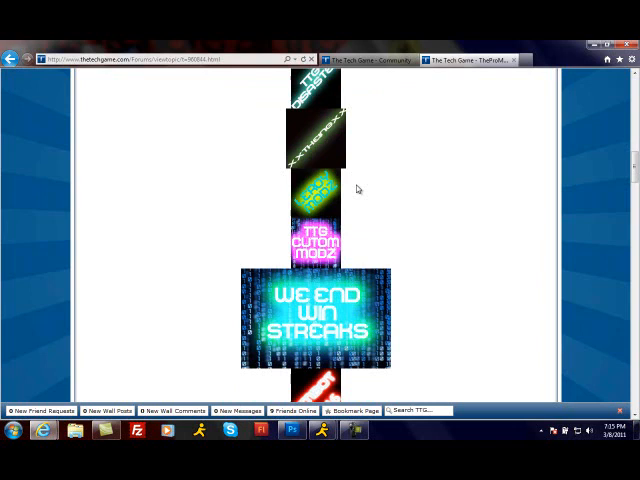
pyautogui.scroll(-3)
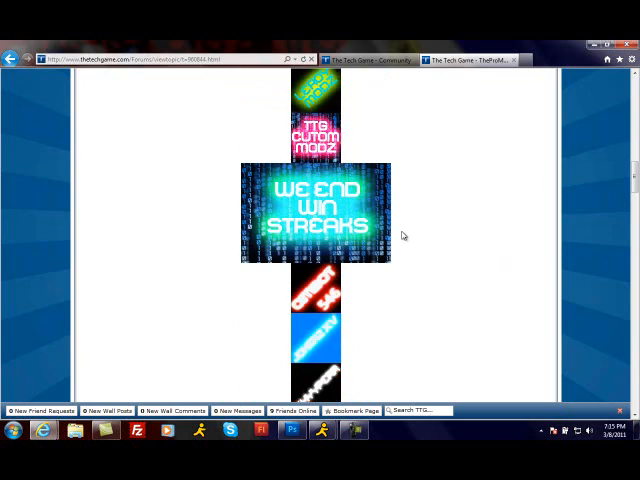
pyautogui.scroll(-3)
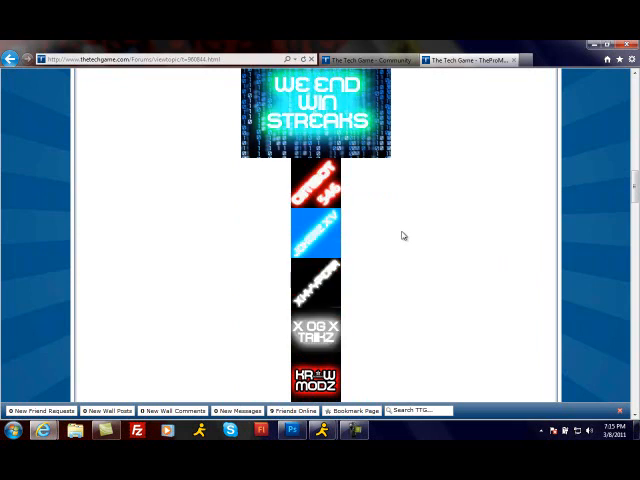
pyautogui.scroll(-3)
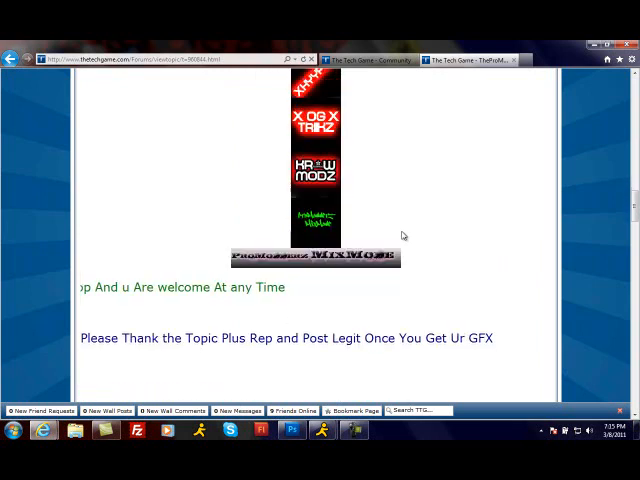
pyautogui.scroll(-3)
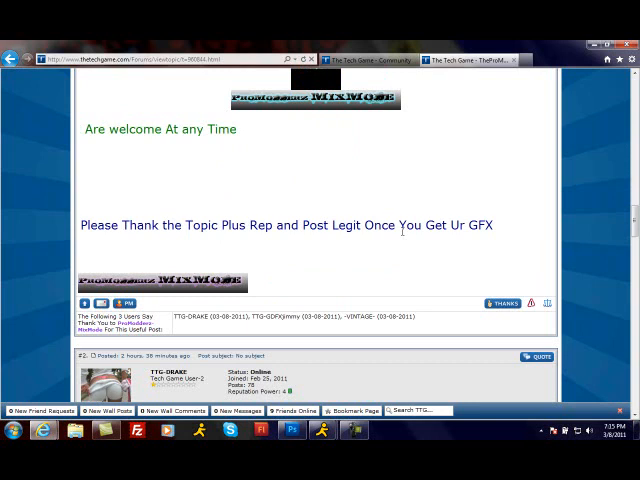
pyautogui.scroll(-3)
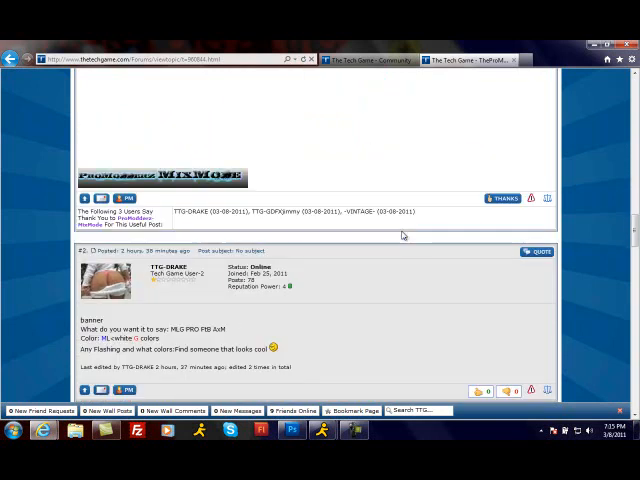
pyautogui.scroll(-3)
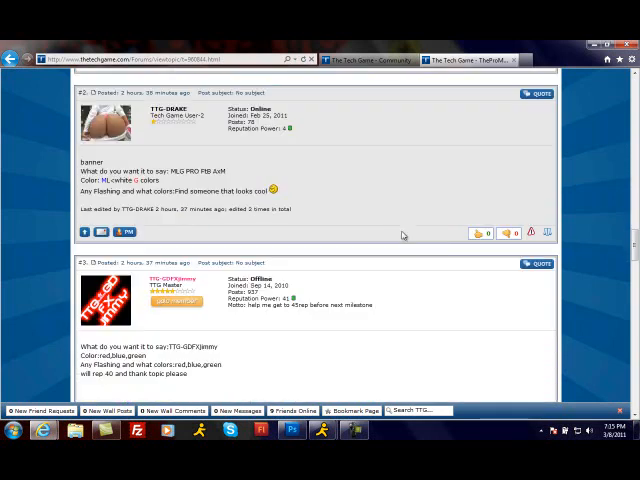
pyautogui.scroll(3)
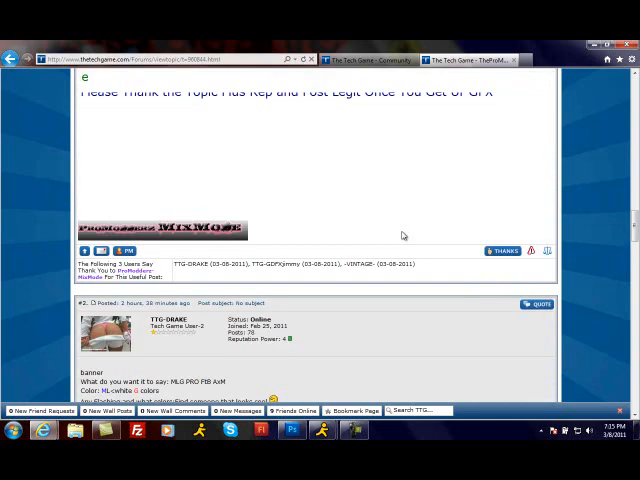
pyautogui.scroll(-3)
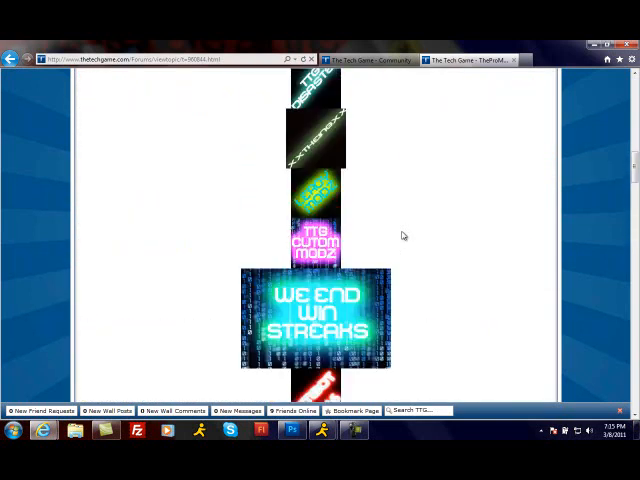